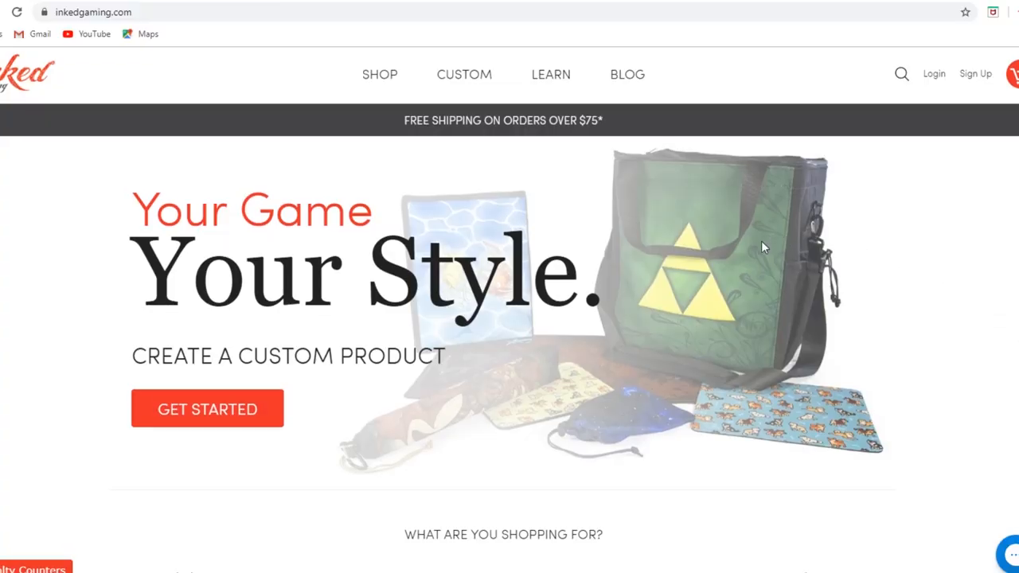
Browse the Playmats collection and open the Custom menu showing tabletop and PC gaming products.
{"action": "scroll", "scroll_direction": "down", "scroll_amount": 3}
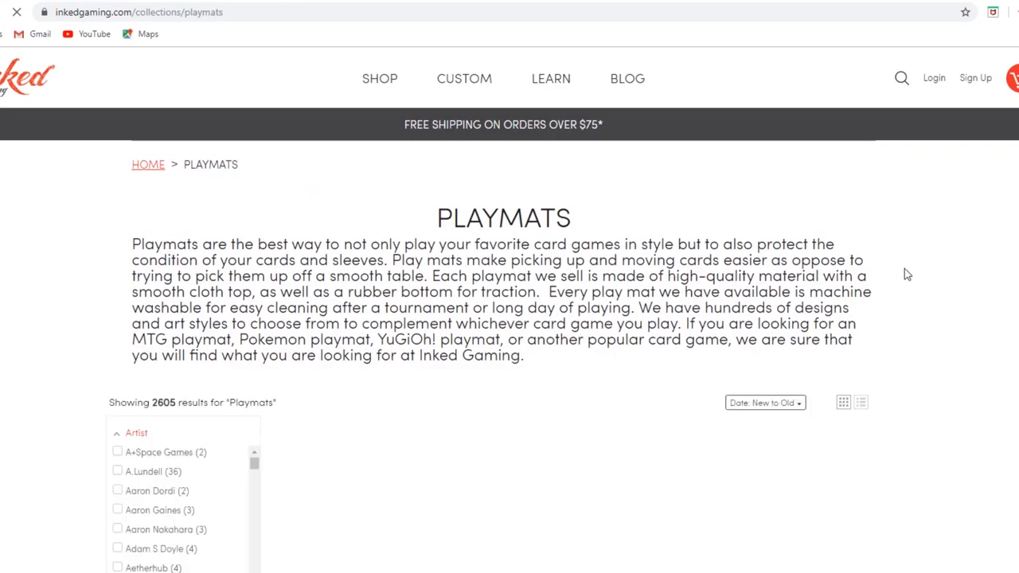
{"action": "left_click", "coordinate": [465, 78]}
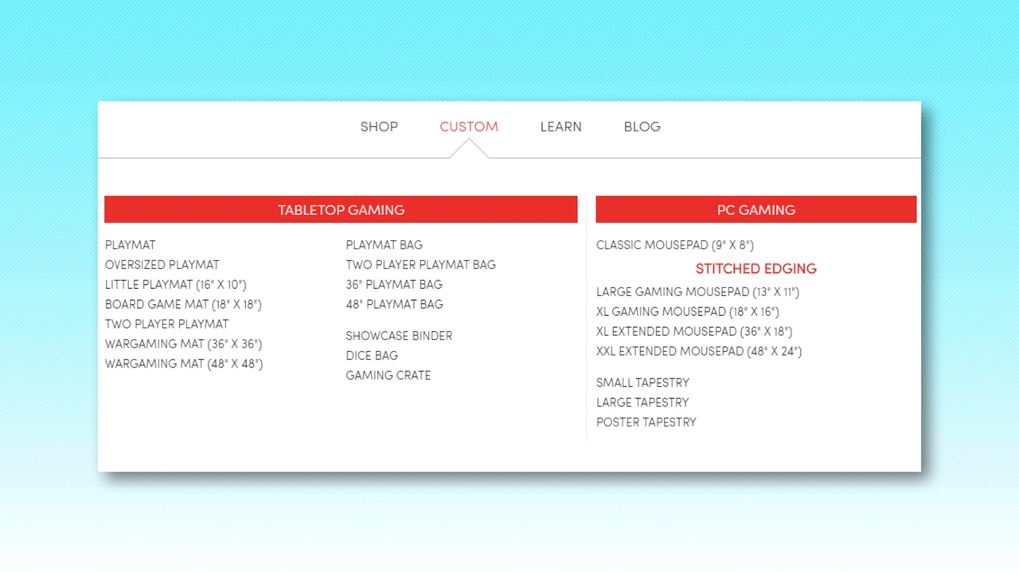
{"action": "left_click", "coordinate": [130, 245]}
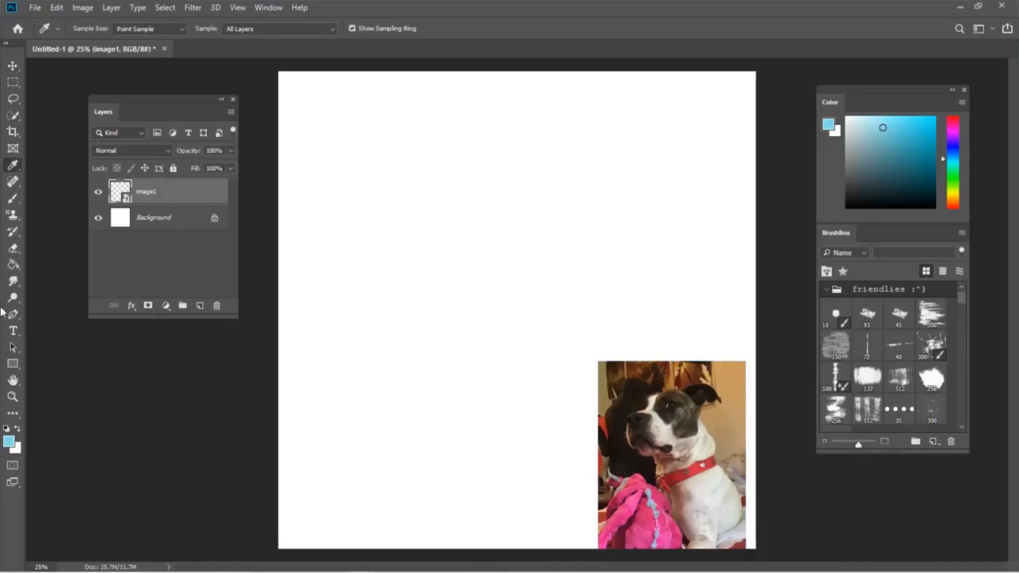
On a new Layer 1, sketch the dog's snout curve and head outline with dark textured brush strokes.
{"action": "left_click", "coordinate": [437, 239]}
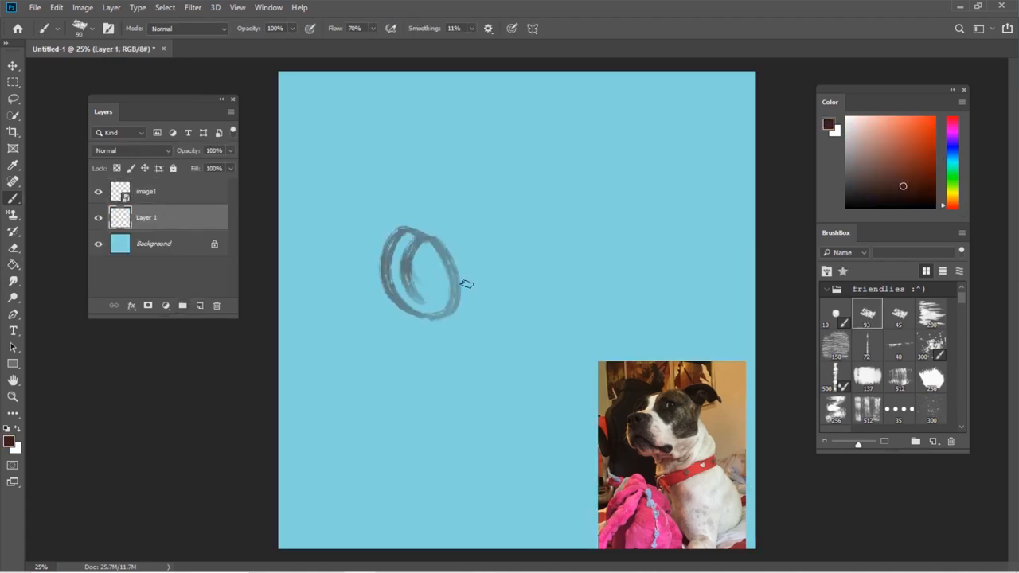
{"action": "left_click_drag", "start_coordinate": [398, 239], "coordinate": [493, 338]}
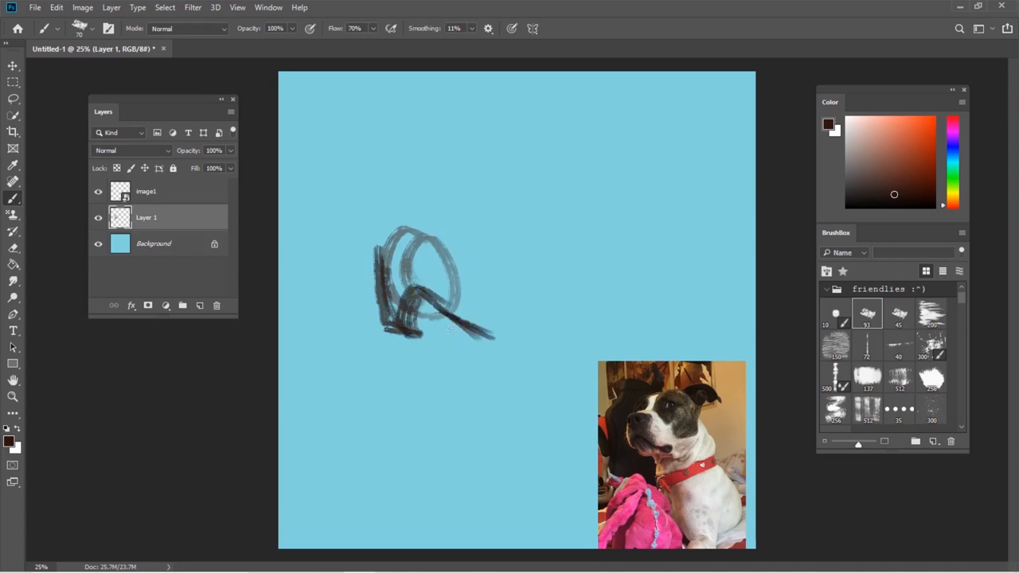
{"action": "left_click_drag", "start_coordinate": [417, 238], "coordinate": [557, 334]}
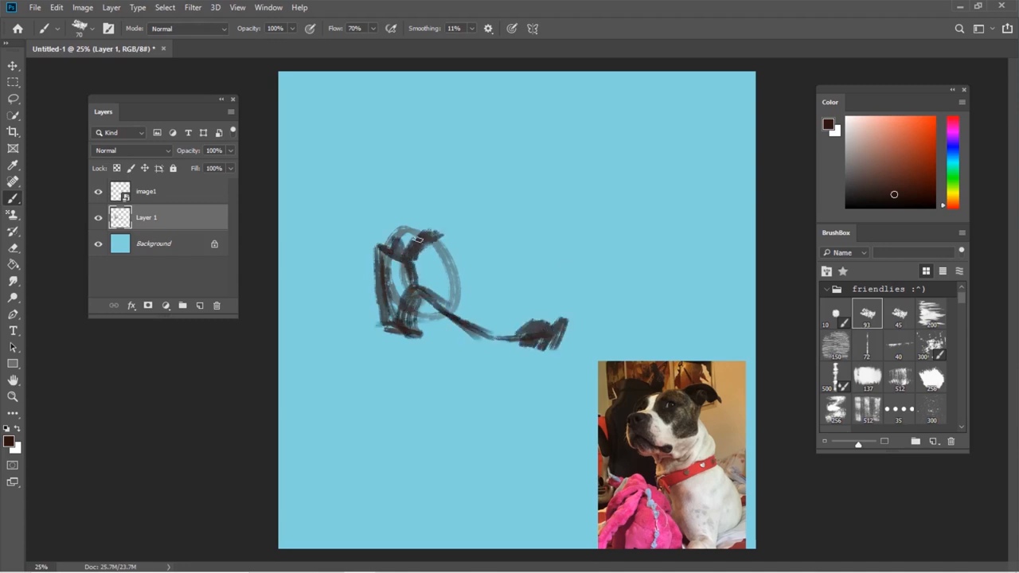
{"action": "left_click_drag", "start_coordinate": [421, 239], "coordinate": [430, 255]}
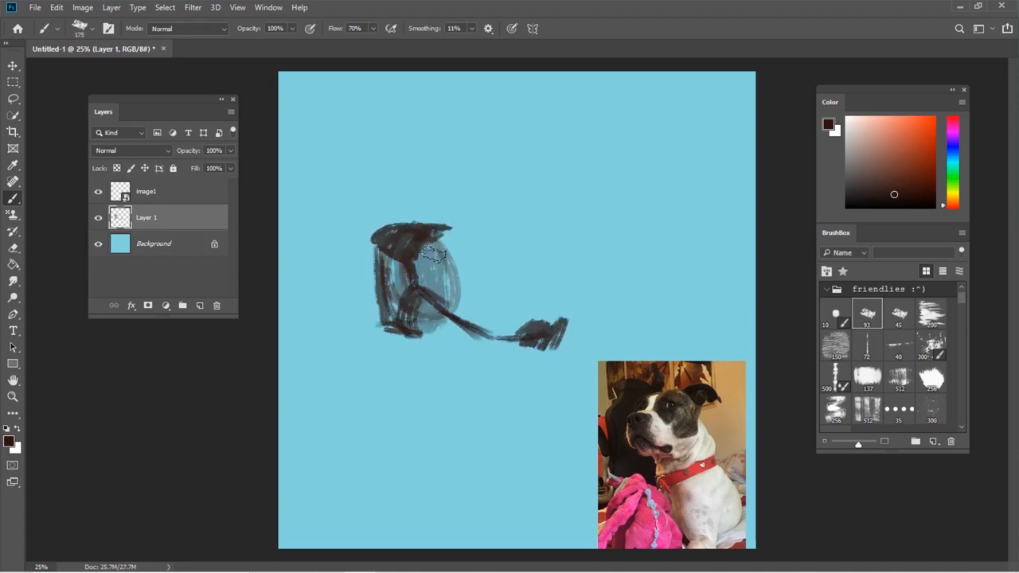
{"action": "left_click_drag", "start_coordinate": [432, 254], "coordinate": [501, 223]}
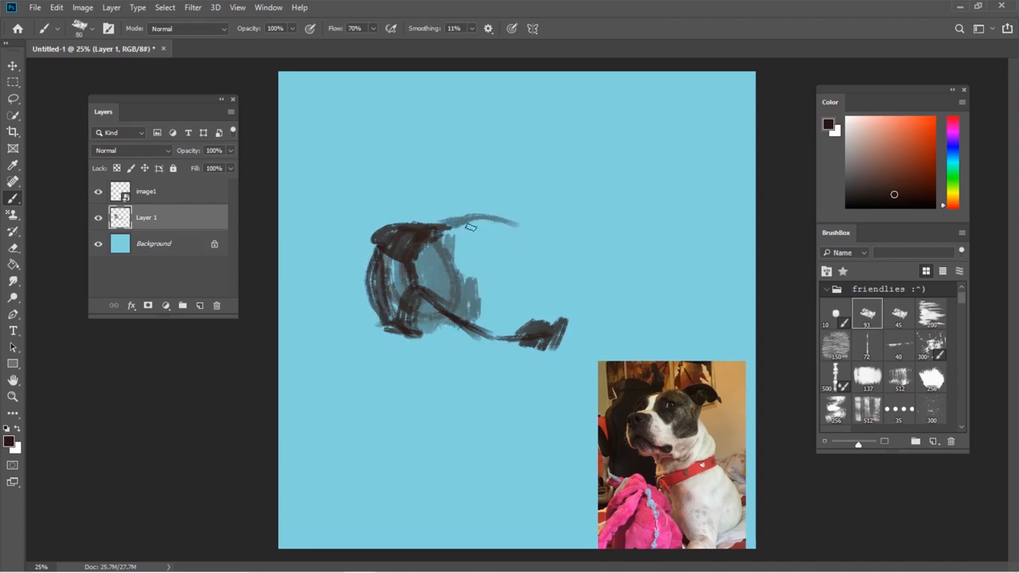
{"action": "left_click_drag", "start_coordinate": [474, 230], "coordinate": [628, 246]}
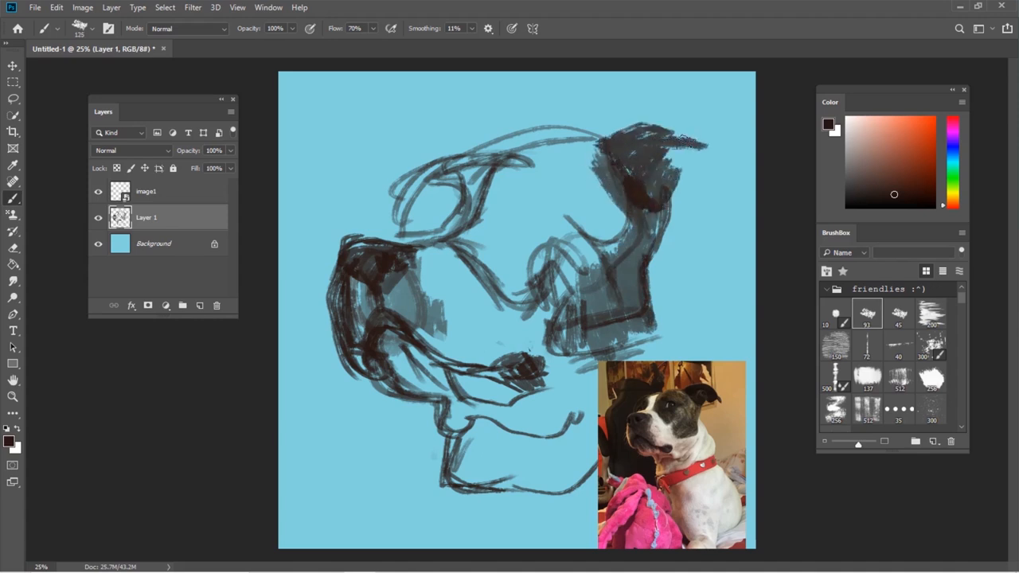
Redraw the head outline bolder and hatch dark fur patches around the eye.
{"action": "left_click_drag", "start_coordinate": [676, 156], "coordinate": [732, 204]}
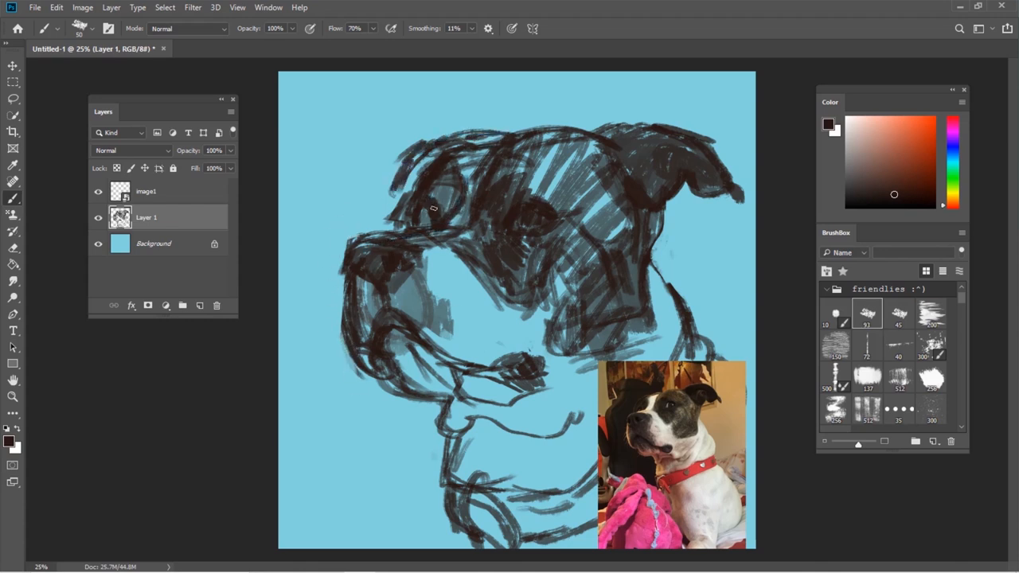
{"action": "left_click_drag", "start_coordinate": [433, 206], "coordinate": [517, 199]}
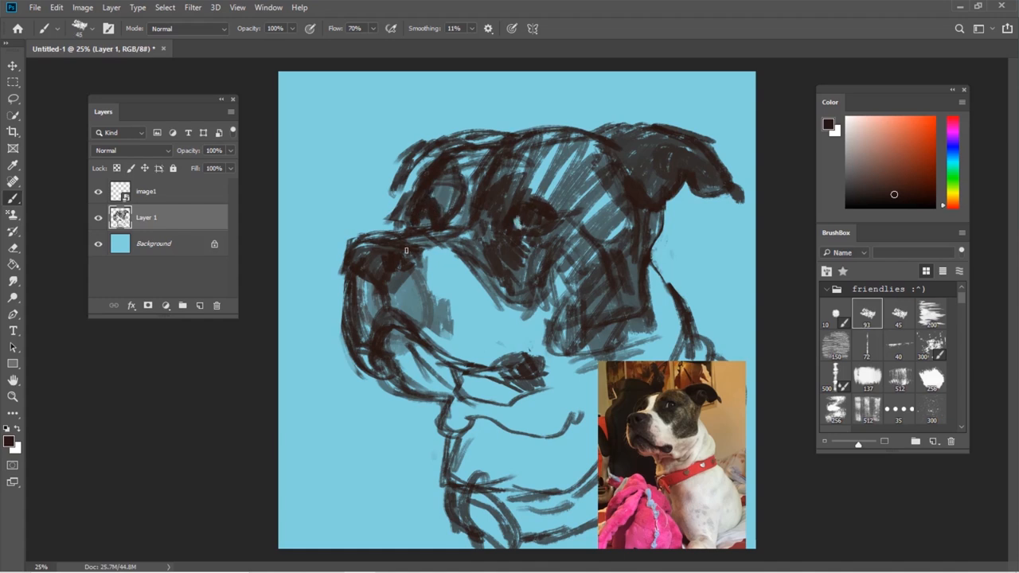
{"action": "left_click_drag", "start_coordinate": [406, 252], "coordinate": [474, 239]}
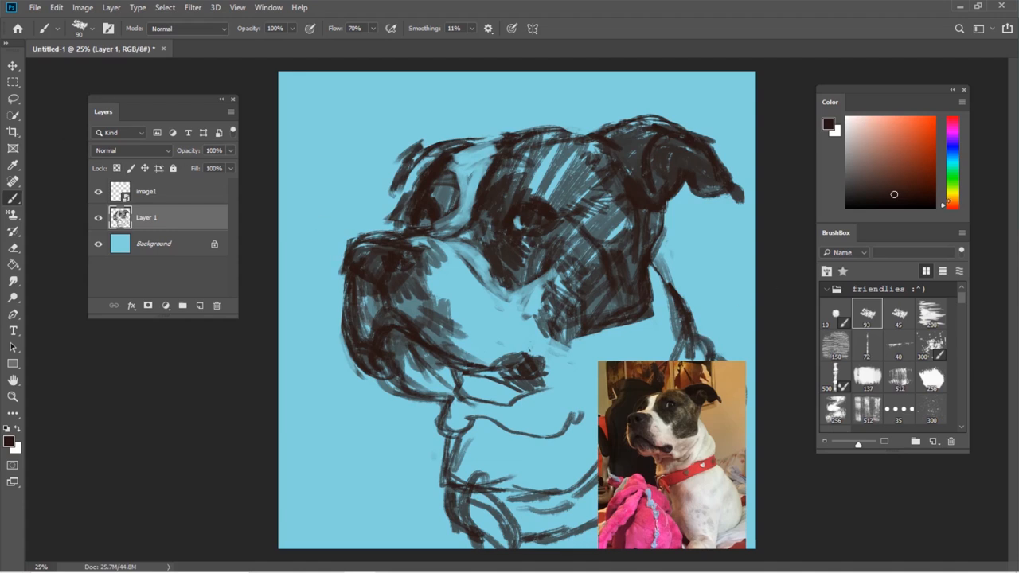
With a cream colour on Layer 2, paint the muzzle and chest fur and grey chin shading.
{"action": "left_click", "coordinate": [859, 124]}
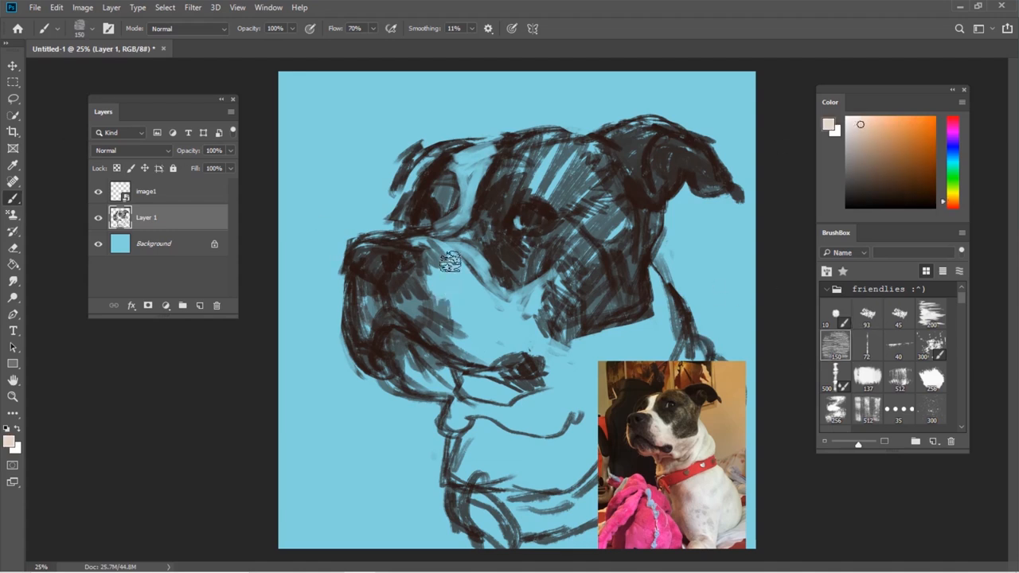
{"action": "left_click_drag", "start_coordinate": [448, 262], "coordinate": [652, 286]}
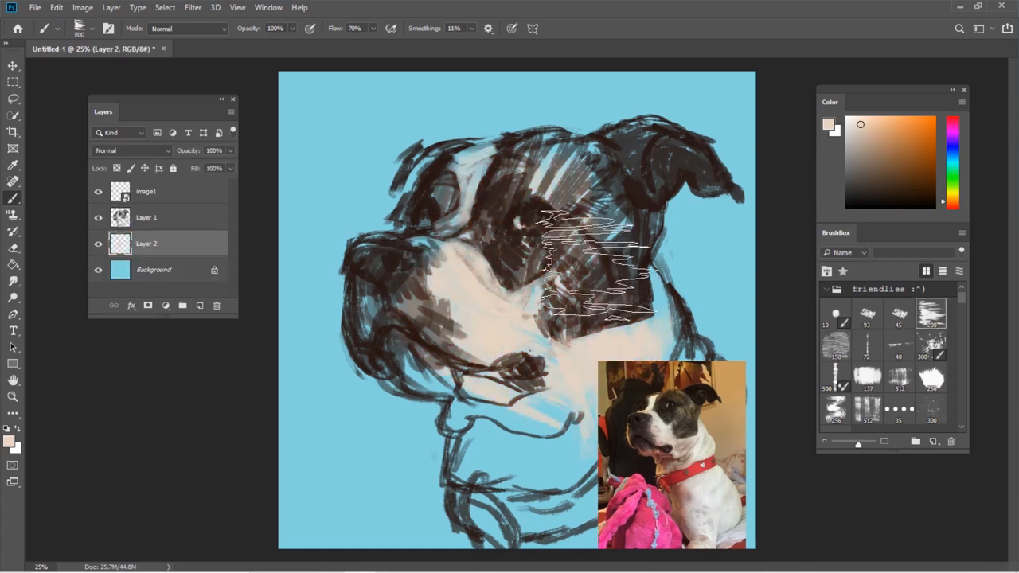
{"action": "left_click_drag", "start_coordinate": [597, 239], "coordinate": [414, 270]}
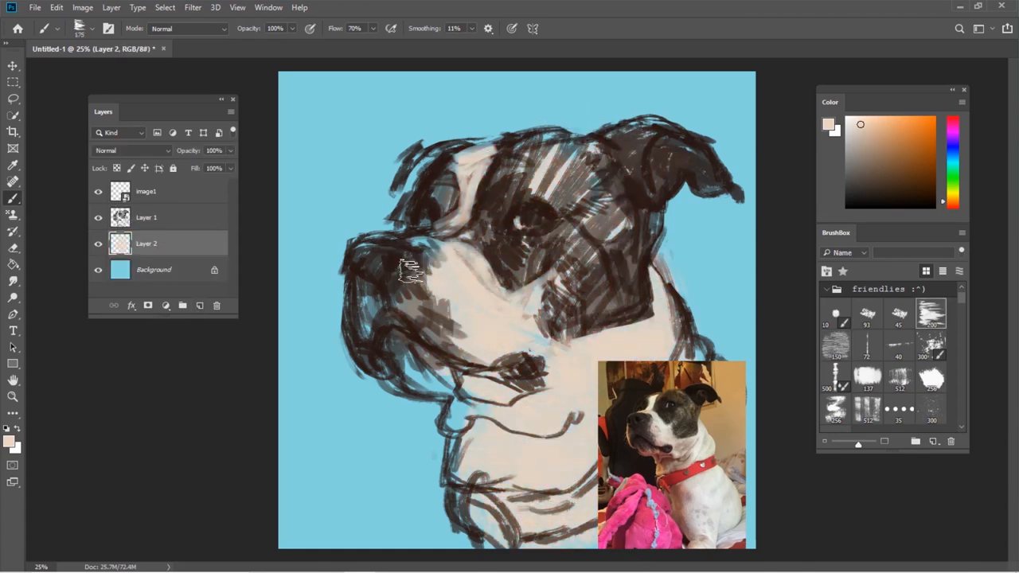
{"action": "left_click_drag", "start_coordinate": [414, 270], "coordinate": [629, 311]}
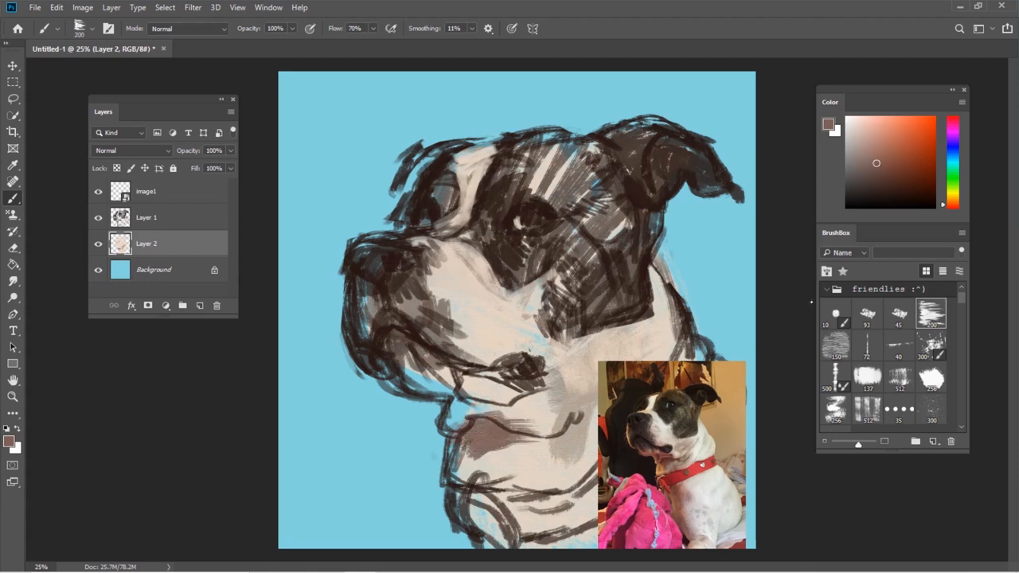
Shade the chest below the chin and add warm brown tones around the mouth.
{"action": "left_click_drag", "start_coordinate": [478, 459], "coordinate": [497, 438]}
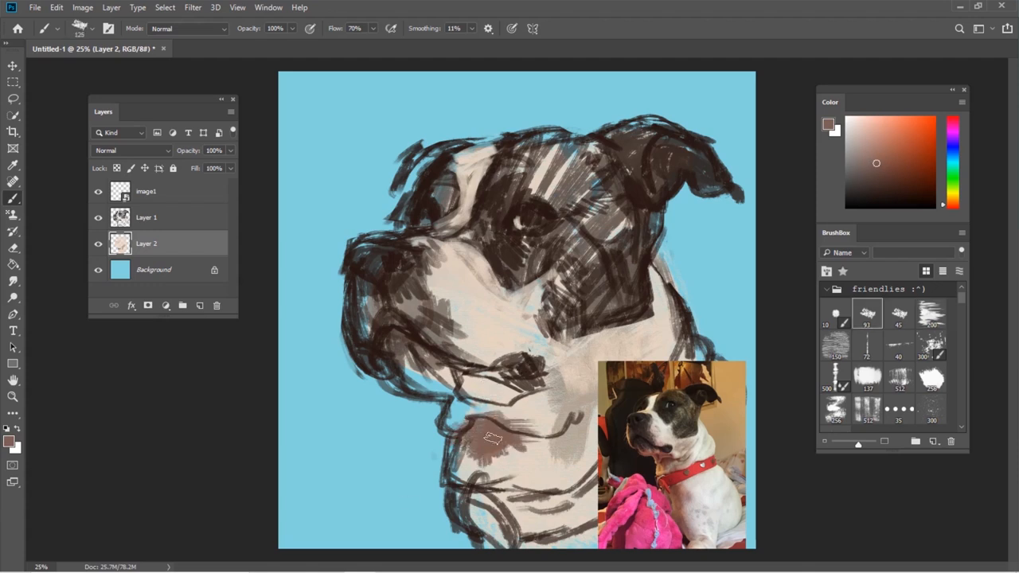
{"action": "left_click_drag", "start_coordinate": [493, 438], "coordinate": [430, 366]}
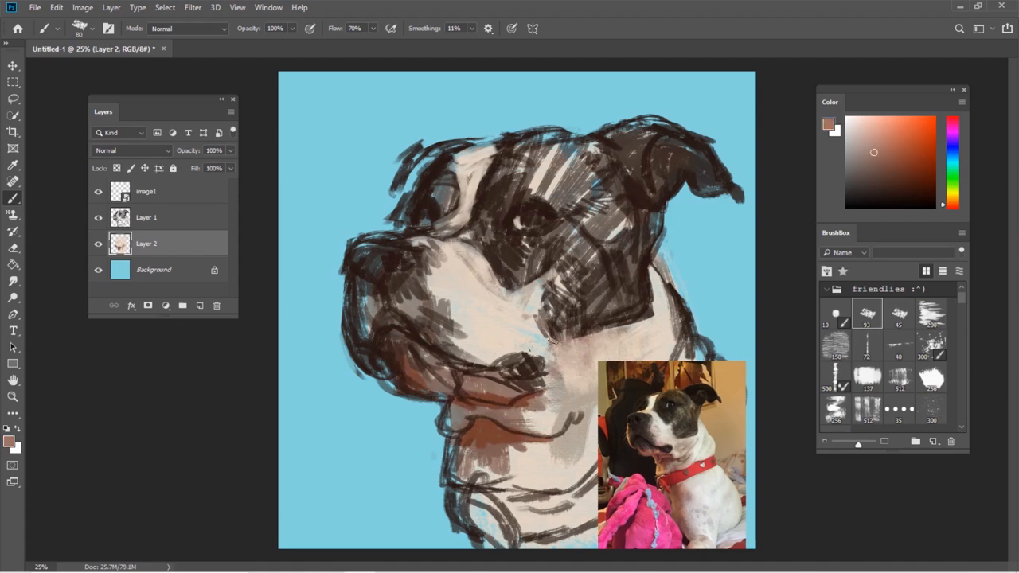
{"action": "left_click", "coordinate": [951, 124]}
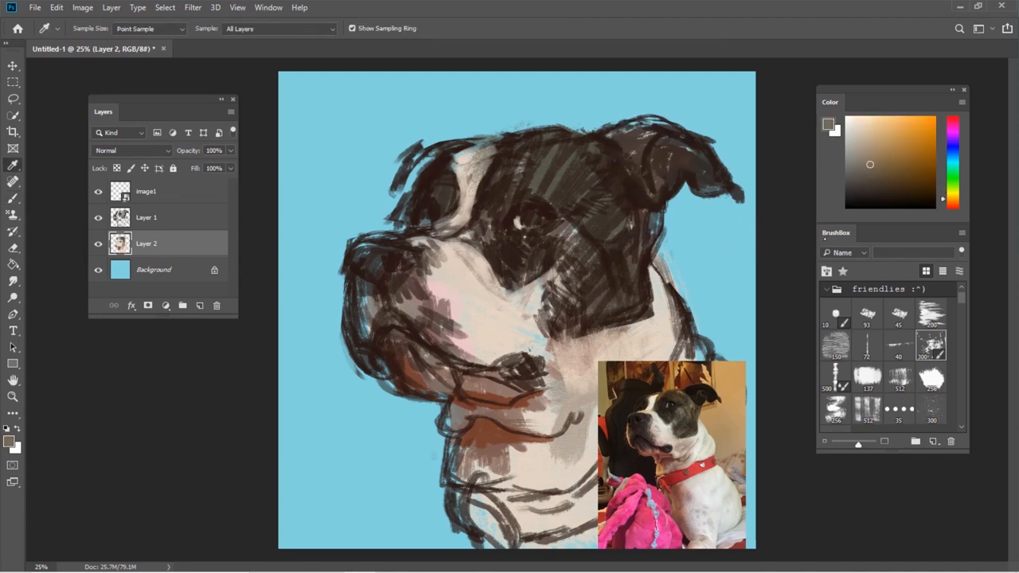
Tint the dark head patches warm brown and merge Layer 1 down into Layer 2.
{"action": "left_click", "coordinate": [146, 216]}
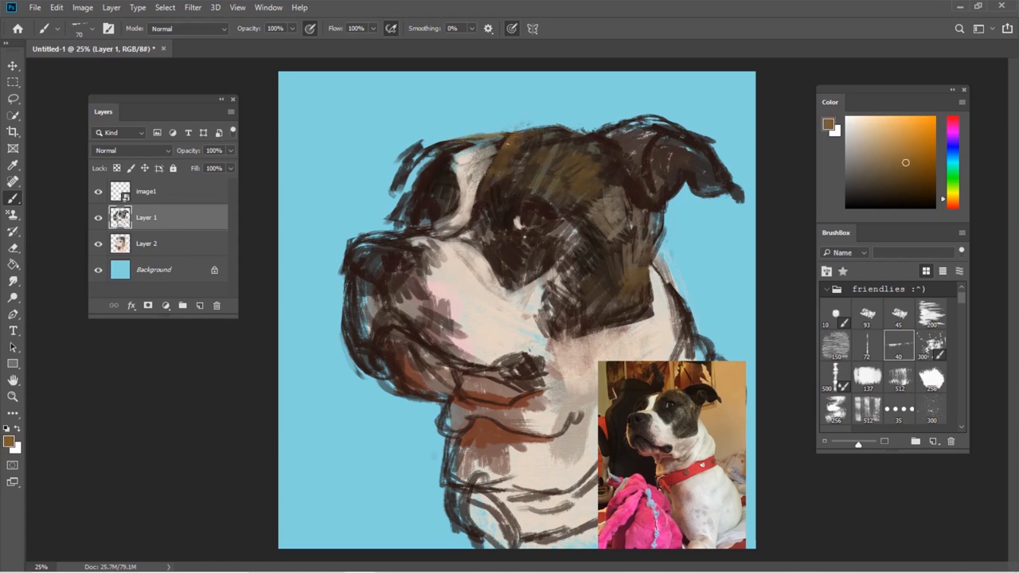
{"action": "left_click", "coordinate": [866, 195]}
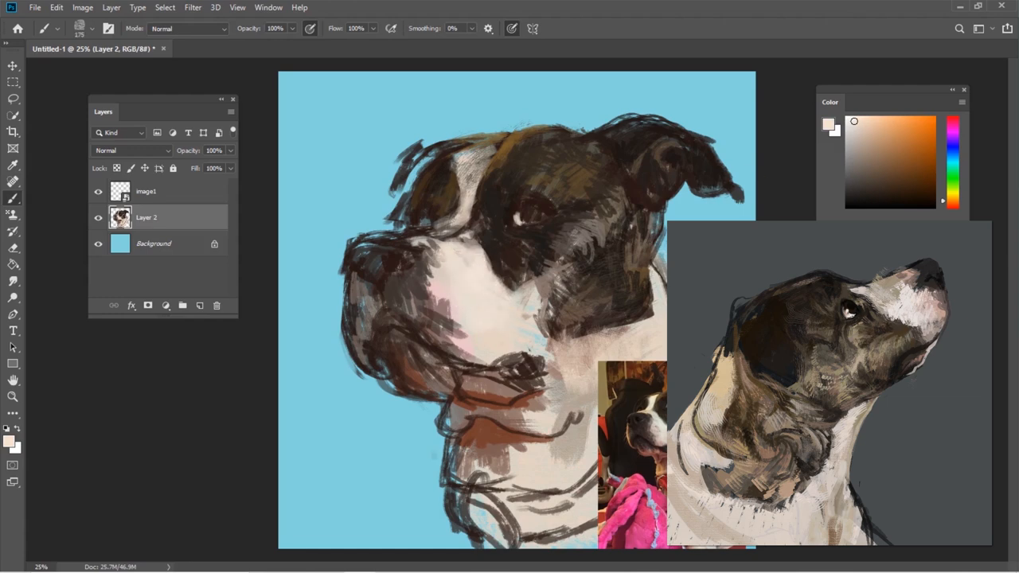
Paint light textured highlights over the head fur, eye and white muzzle on Layer 2.
{"action": "left_click", "coordinate": [861, 147]}
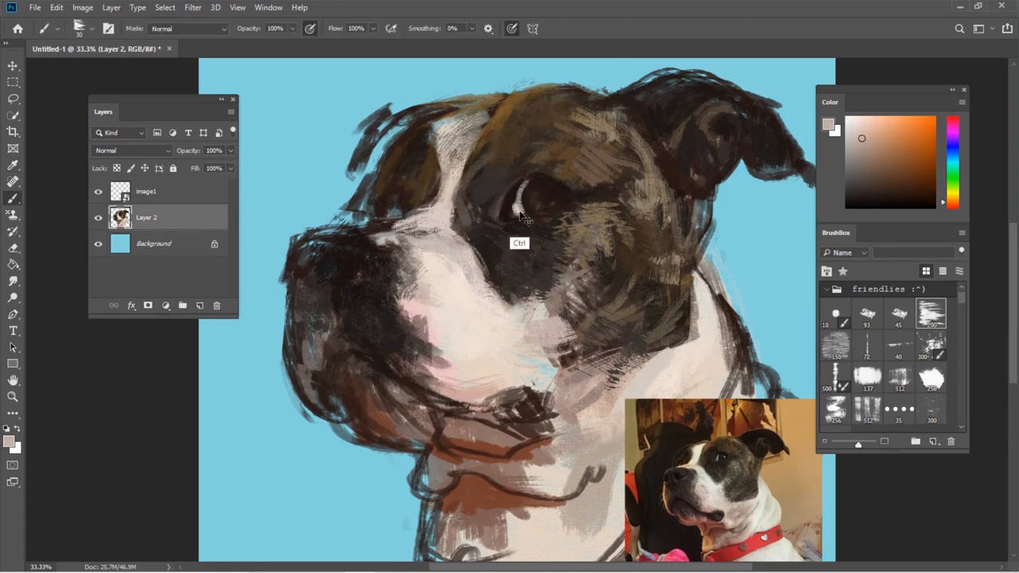
Detail the dog's eye and head fur, then bring up a Curves adjustment for contrast.
{"action": "left_click", "coordinate": [519, 207]}
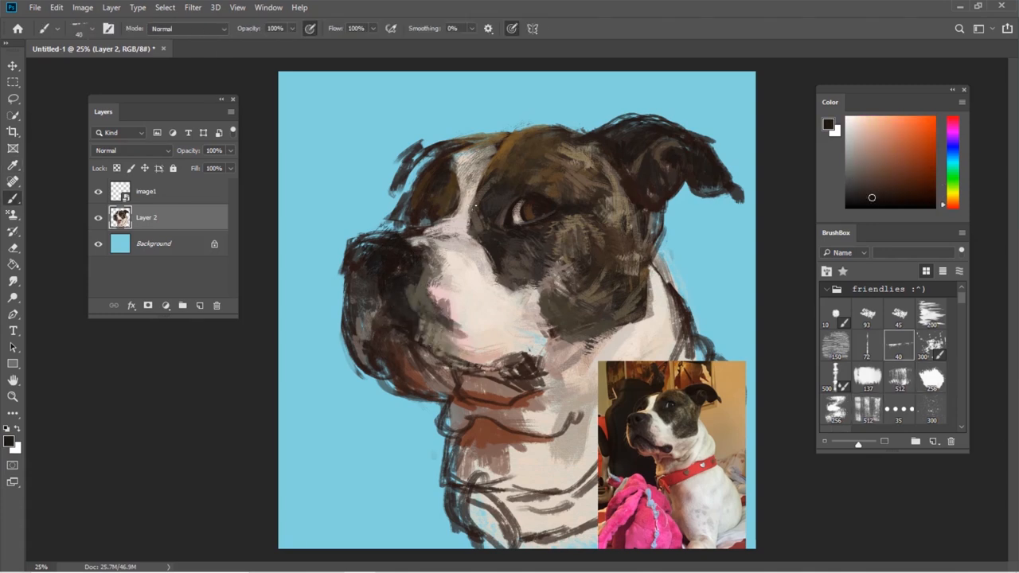
{"action": "left_click", "coordinate": [12, 164]}
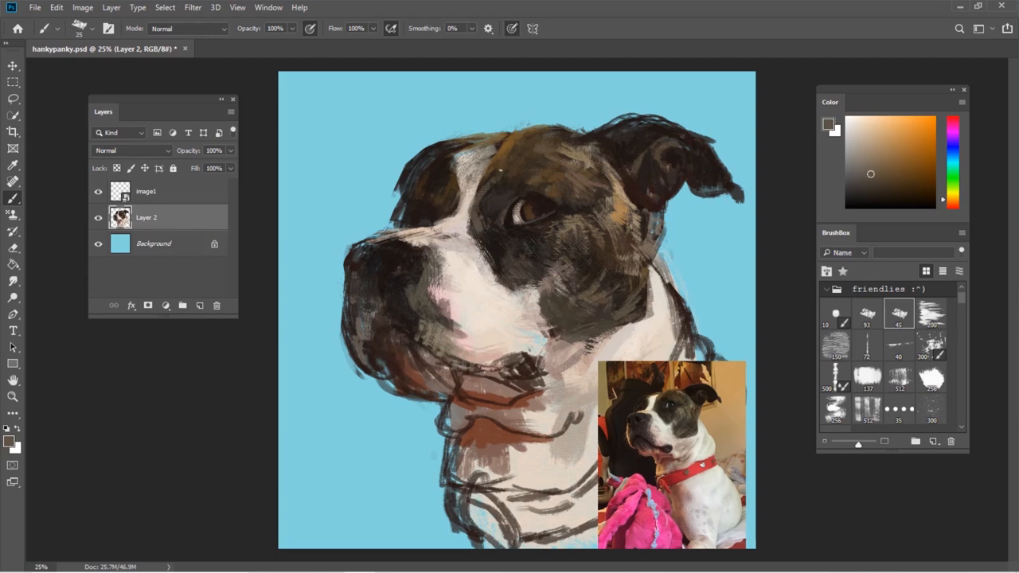
{"action": "left_click", "coordinate": [510, 167]}
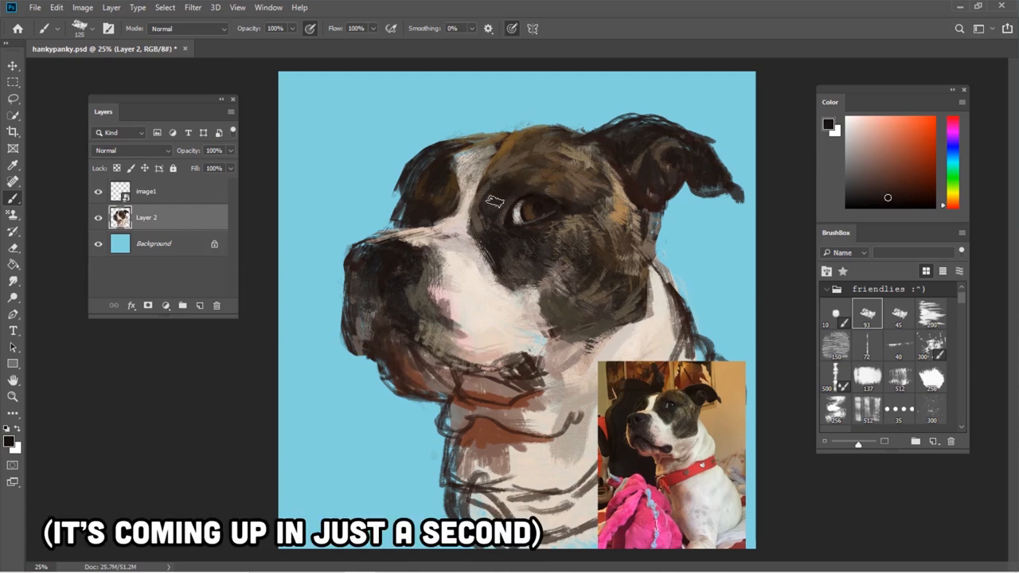
{"action": "left_click", "coordinate": [907, 180]}
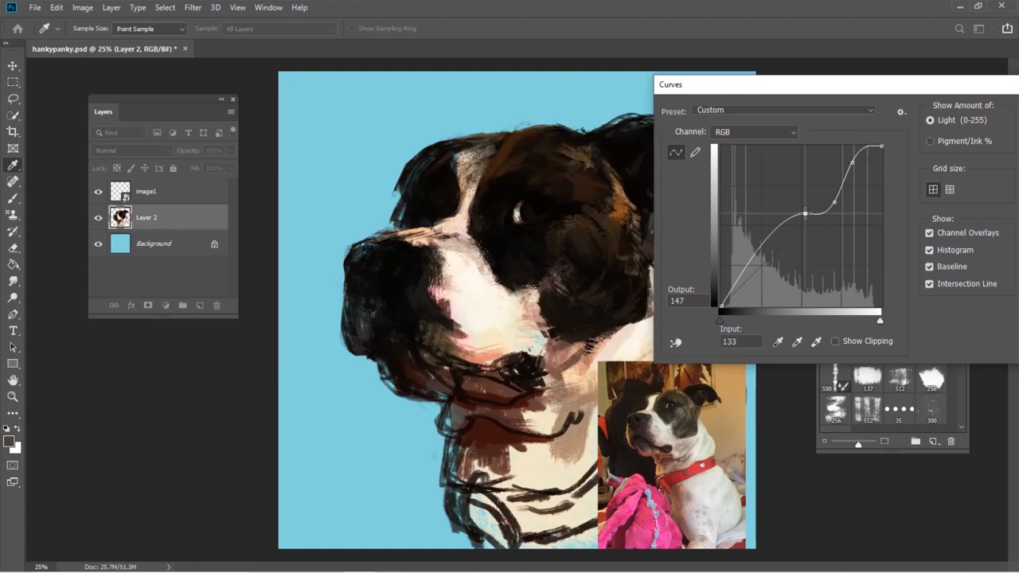
Drag the tonal curve into an S-shape to deepen the dark fur patches and apply it.
{"action": "left_click_drag", "start_coordinate": [805, 213], "coordinate": [754, 274]}
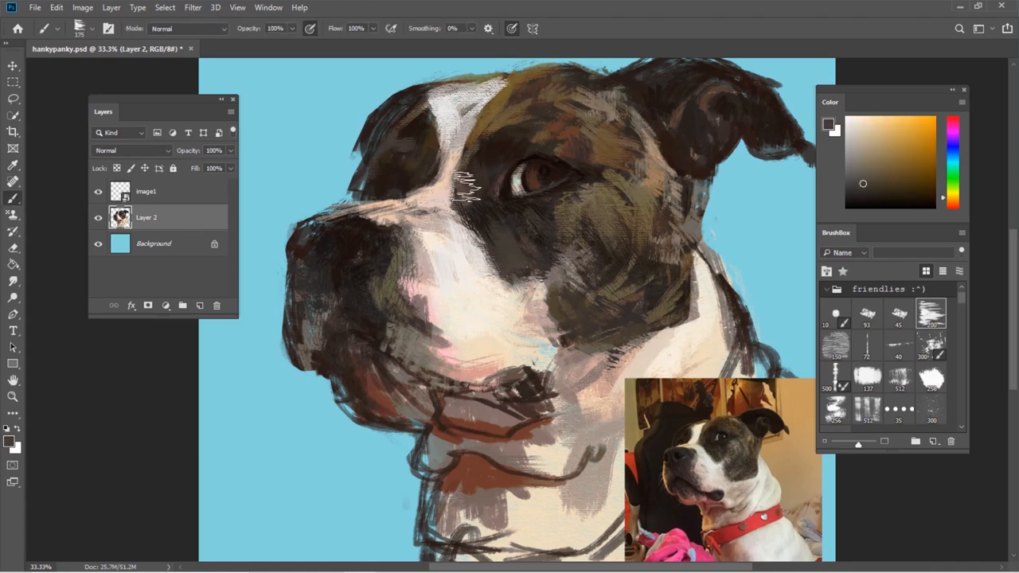
Paint pale cream highlights on the forehead and muzzle, adding Layer 3 beneath the painting.
{"action": "left_click", "coordinate": [850, 121]}
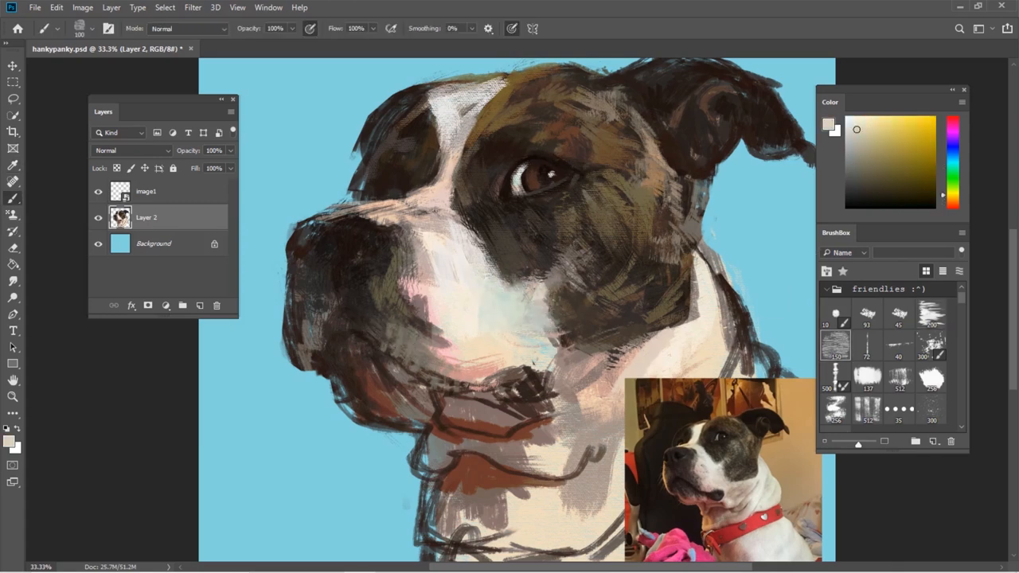
{"action": "left_click", "coordinate": [861, 175]}
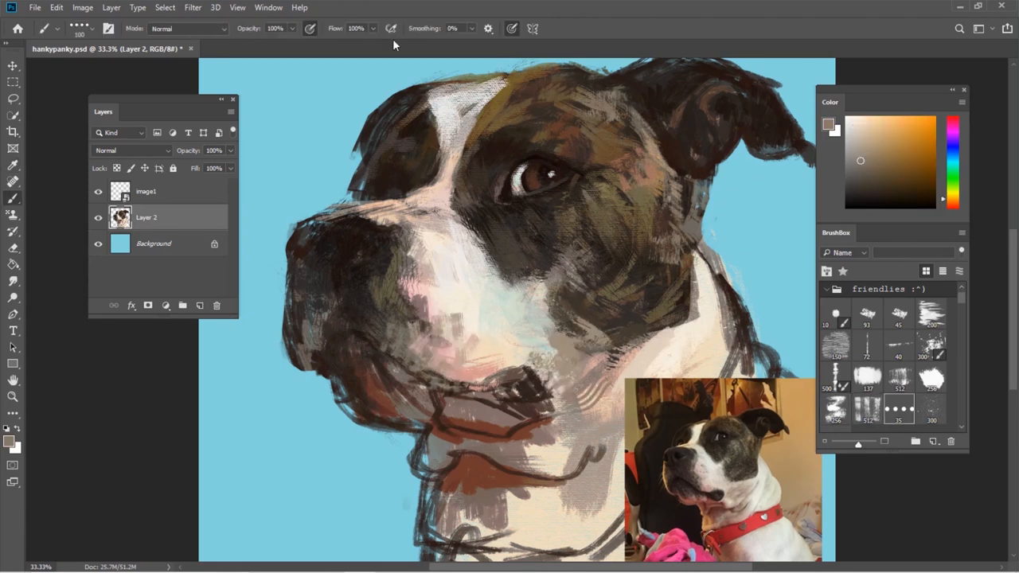
{"action": "left_click", "coordinate": [13, 164]}
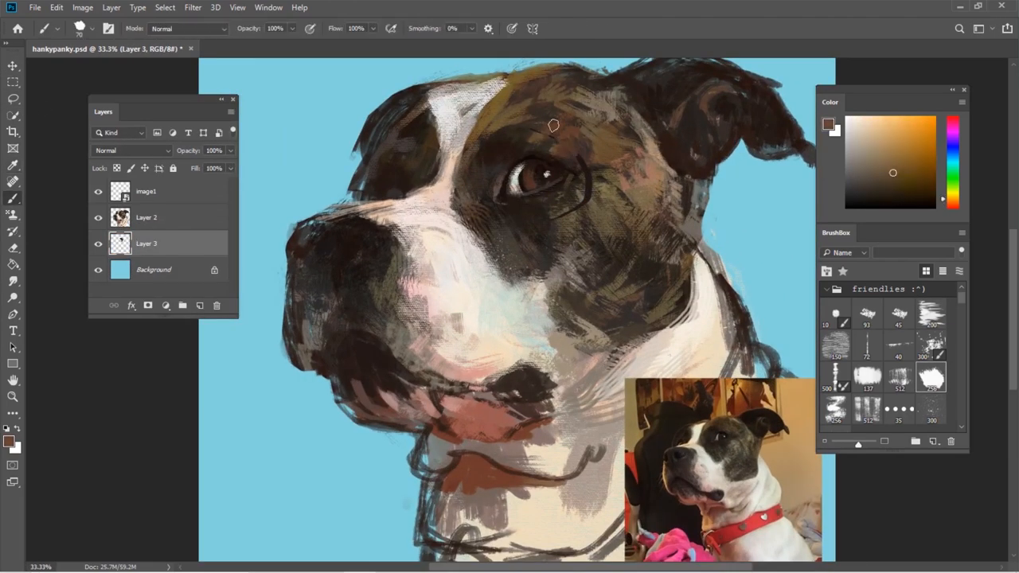
Merge the painting into Layer 3 and sharpen the nose and muzzle with lighter strokes.
{"action": "left_click", "coordinate": [13, 164]}
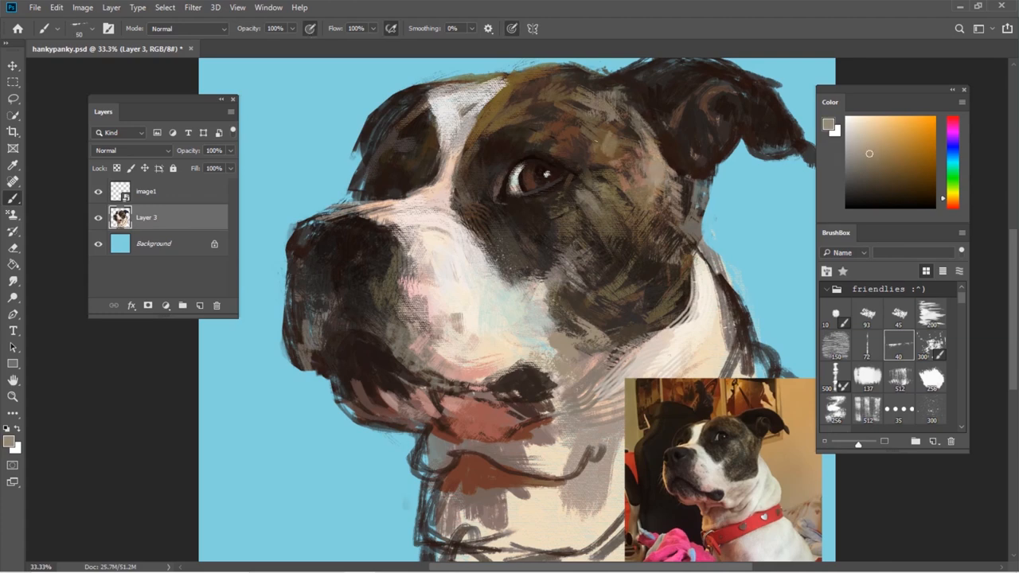
{"action": "left_click_drag", "start_coordinate": [612, 167], "coordinate": [653, 179]}
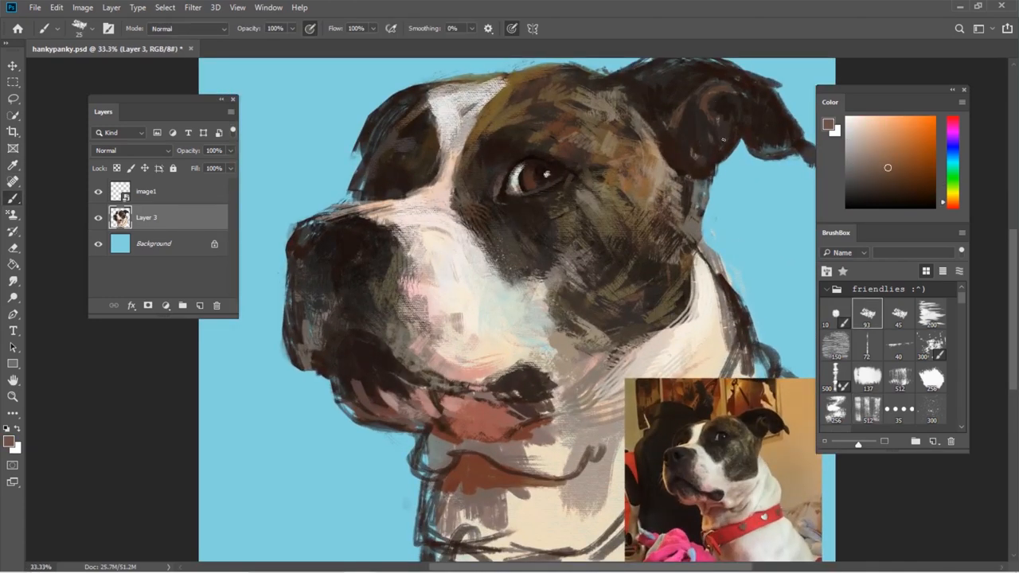
{"action": "left_click", "coordinate": [859, 143]}
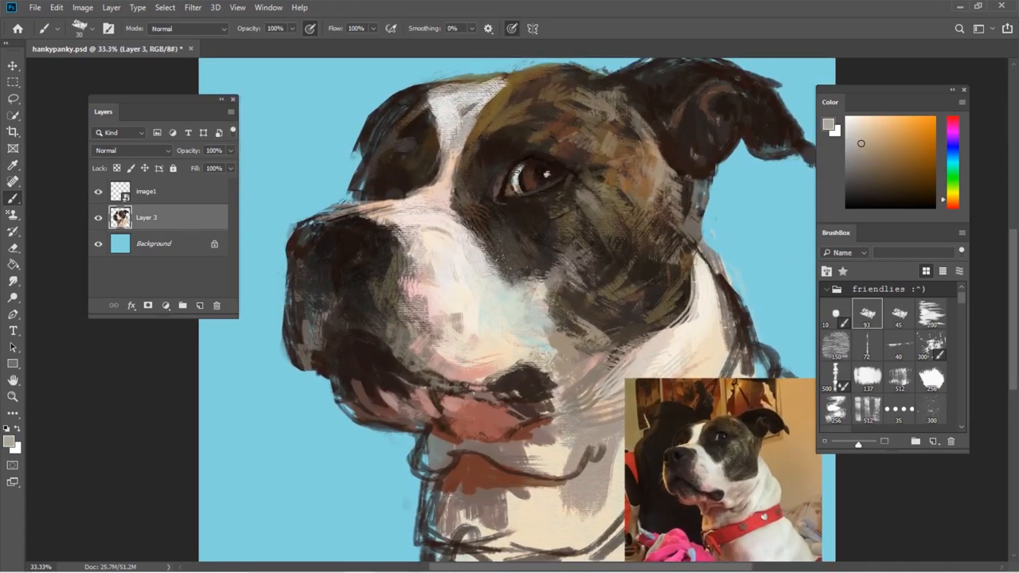
{"action": "left_click", "coordinate": [897, 193]}
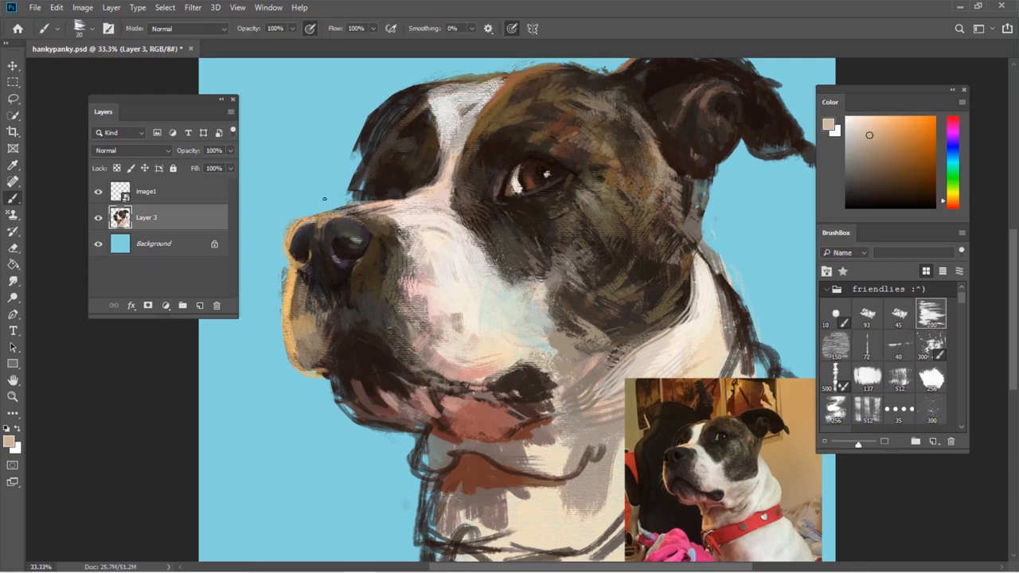
Brush textured blue strokes onto the Background layer to break up the flat fill.
{"action": "left_click", "coordinate": [874, 119]}
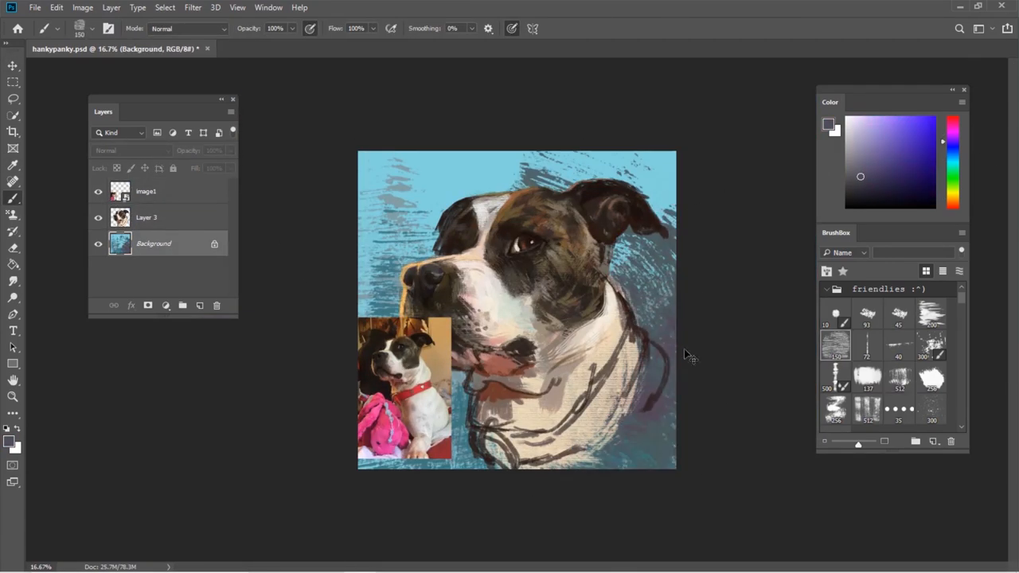
Paint warm orange, yellow and brown textured strokes over the blue background.
{"action": "left_click", "coordinate": [83, 6]}
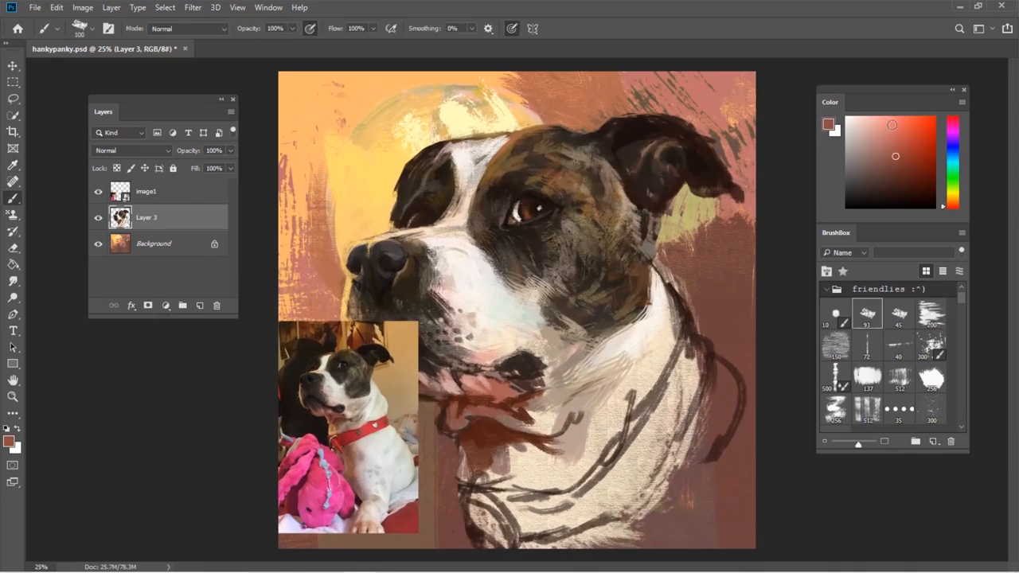
Move the reference photo to the top right of the canvas.
{"action": "left_click", "coordinate": [853, 122]}
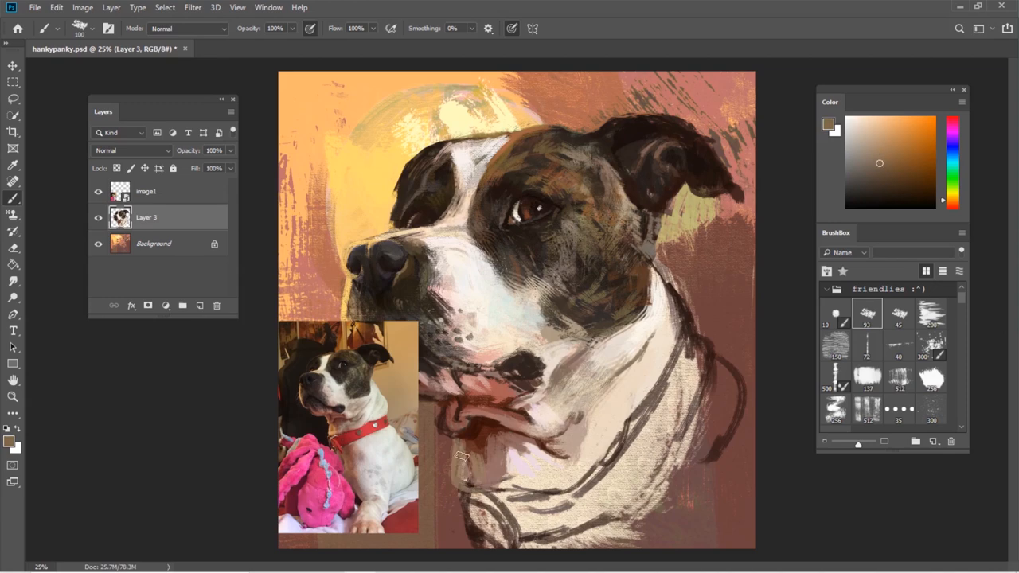
{"action": "left_click_drag", "start_coordinate": [347, 426], "coordinate": [671, 175]}
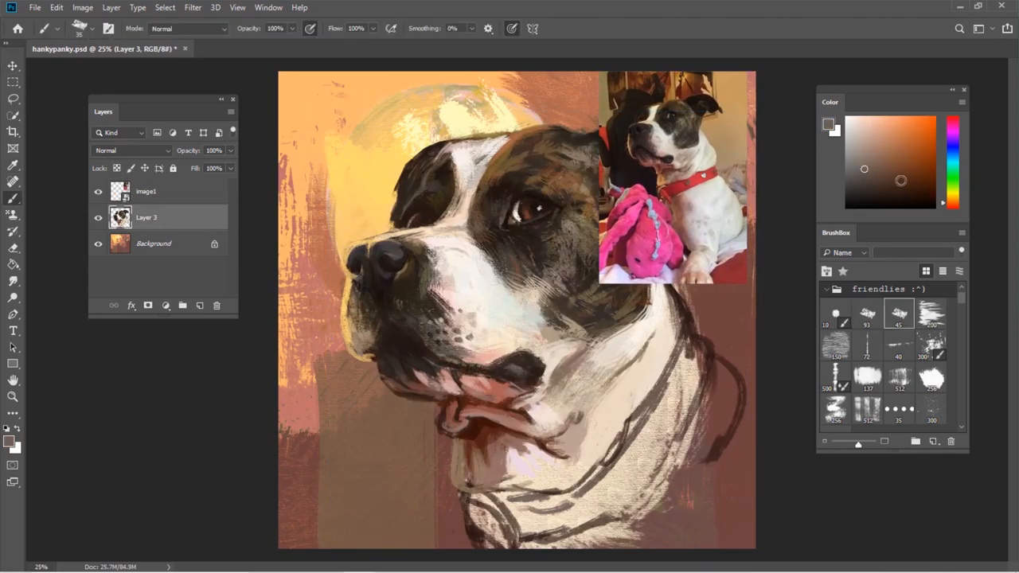
Paint a bright red collar around the dog's neck and bring up Brightness/Contrast.
{"action": "left_click", "coordinate": [12, 165]}
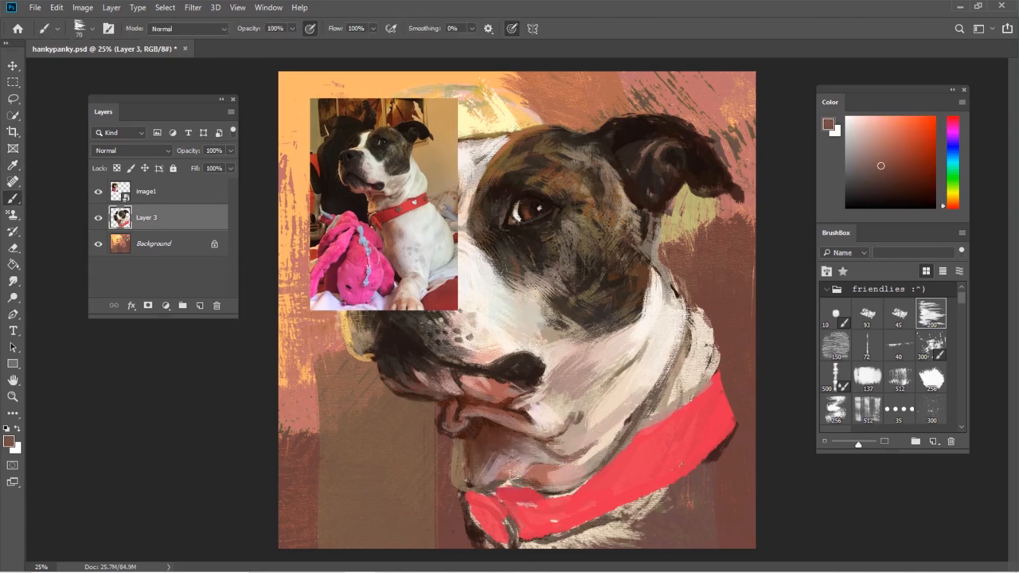
{"action": "left_click", "coordinate": [98, 191]}
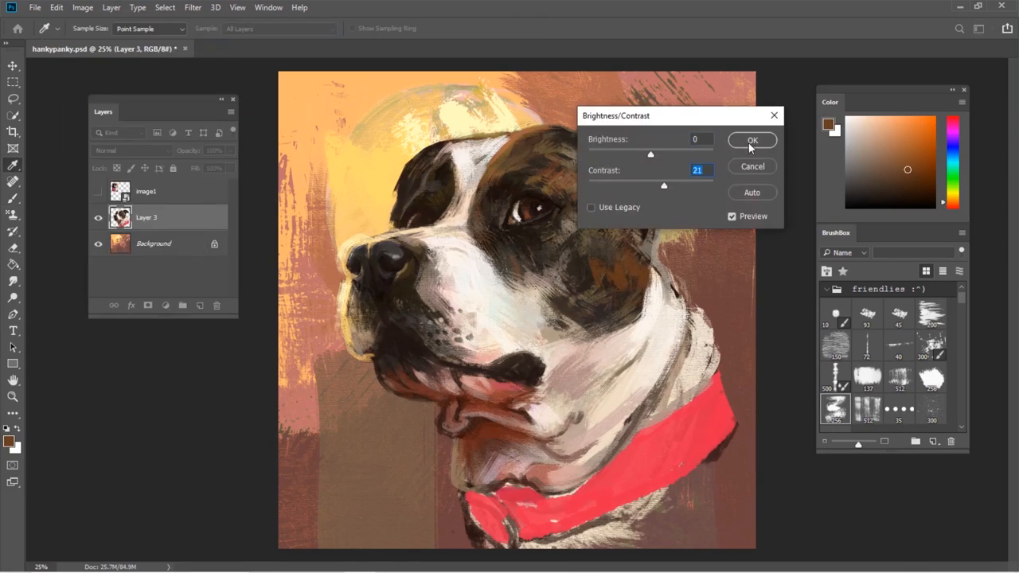
Confirm the contrast of 21, then refine the dog's tongue and jaw strokes.
{"action": "left_click", "coordinate": [752, 140]}
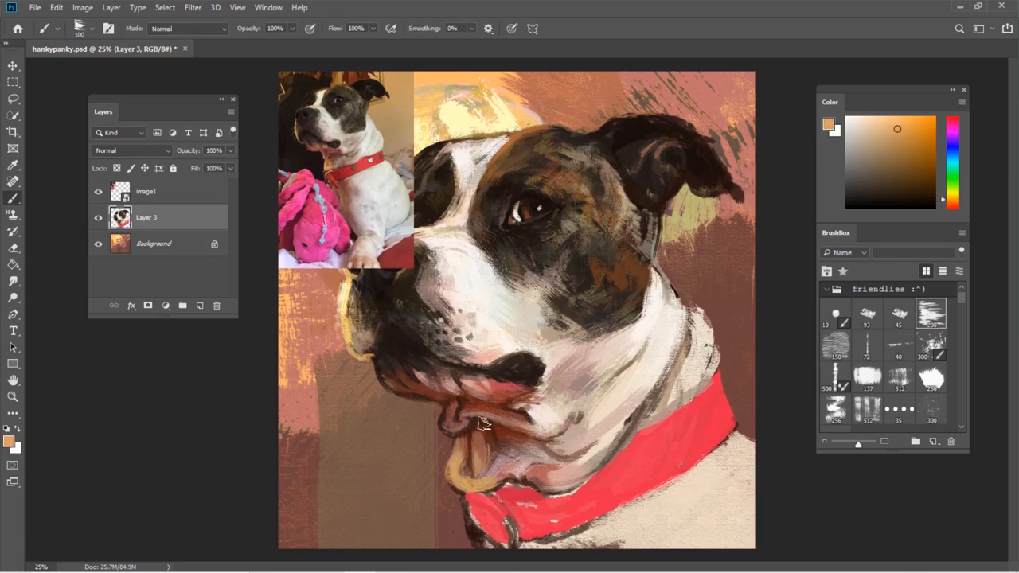
{"action": "left_click", "coordinate": [894, 163]}
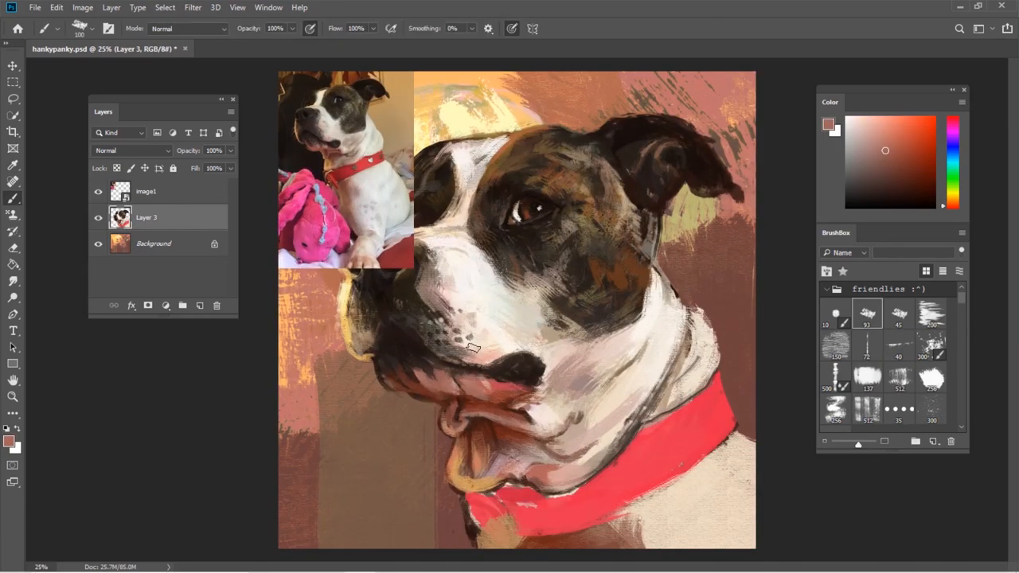
{"action": "left_click", "coordinate": [915, 187]}
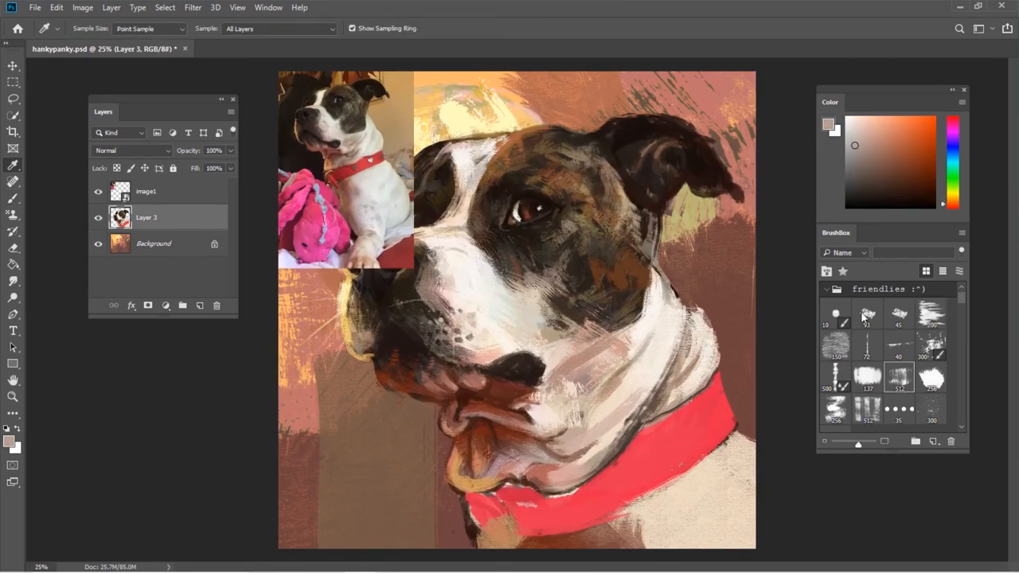
Add pale hearts to the red collar and start a tag ring on new Layer 4.
{"action": "left_click", "coordinate": [865, 312]}
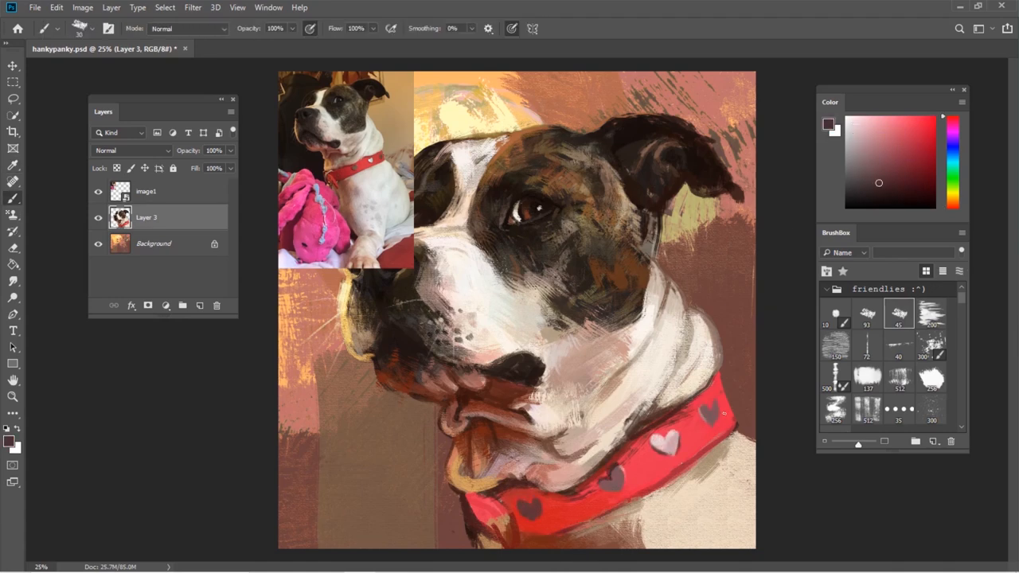
{"action": "left_click", "coordinate": [930, 175]}
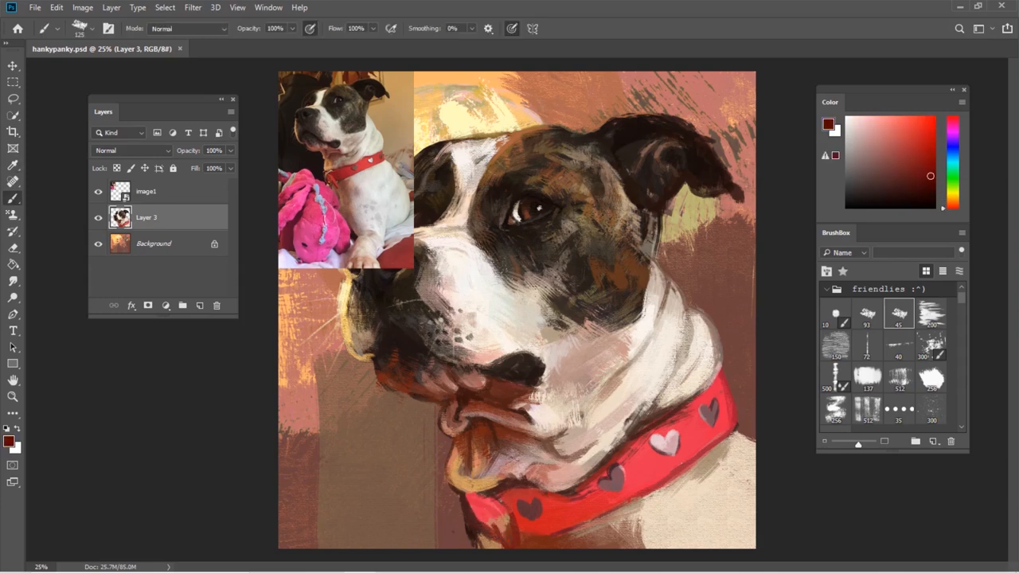
{"action": "left_click", "coordinate": [200, 306]}
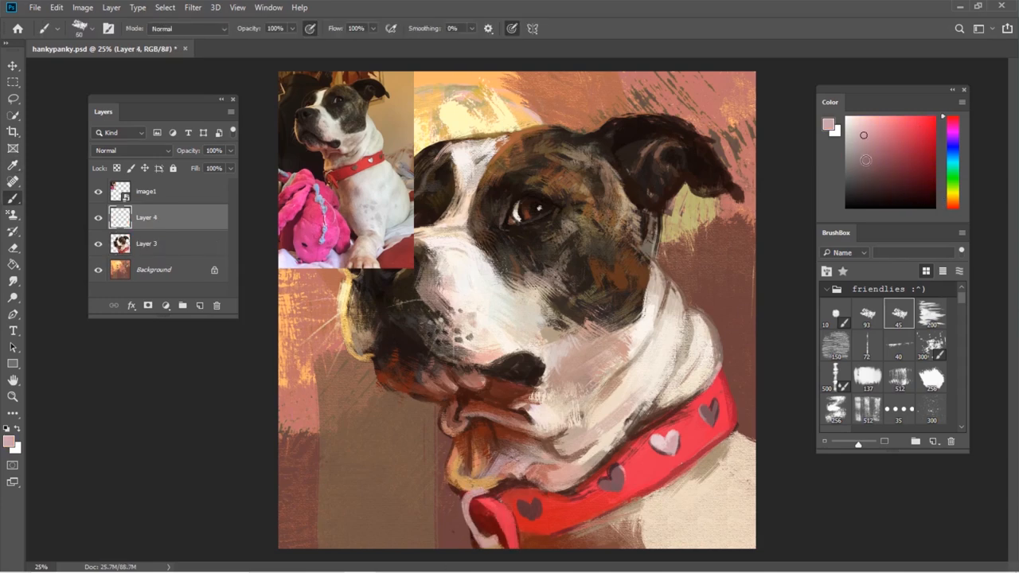
{"action": "left_click", "coordinate": [926, 172]}
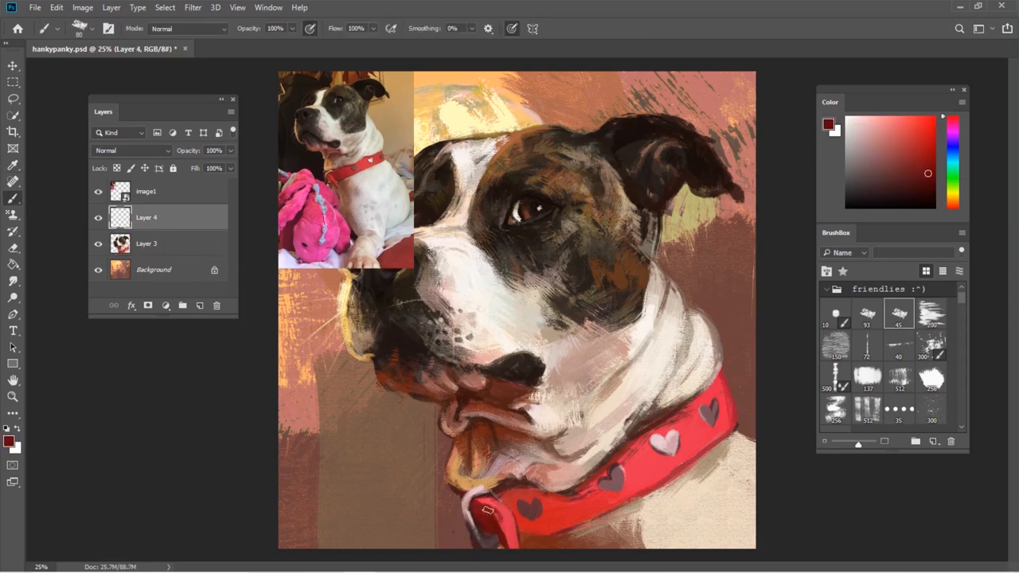